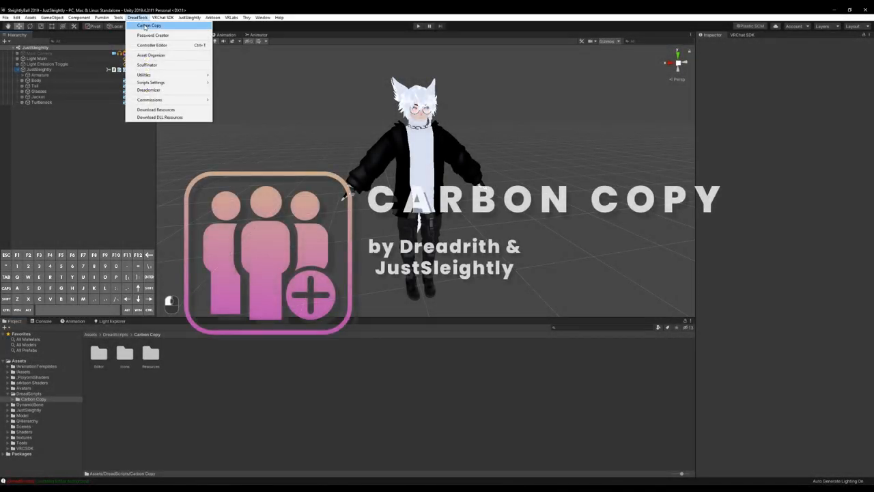
- Open the Carbon Copy tool from the Dreadscripts menu with the avatar selected
click(145, 24)
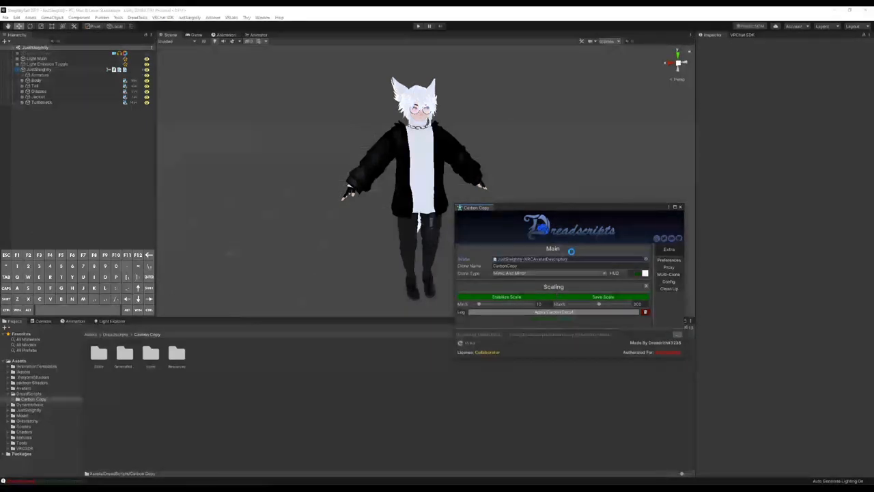
- Apply Carbon Copy to the avatar, generating the clone object and its asset folder
click(553, 311)
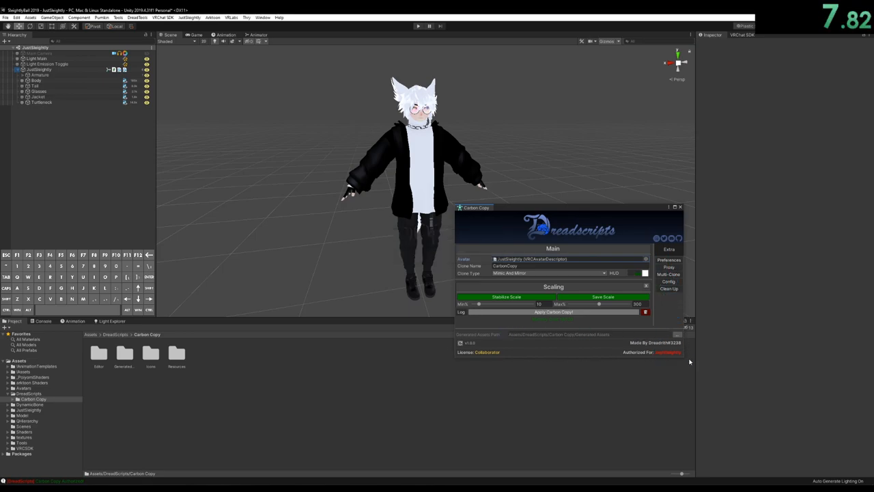
click(553, 311)
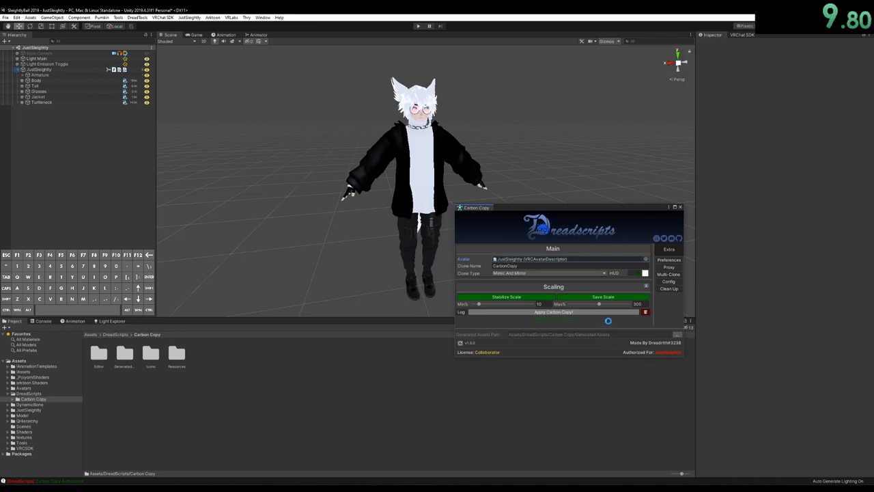
click(552, 311)
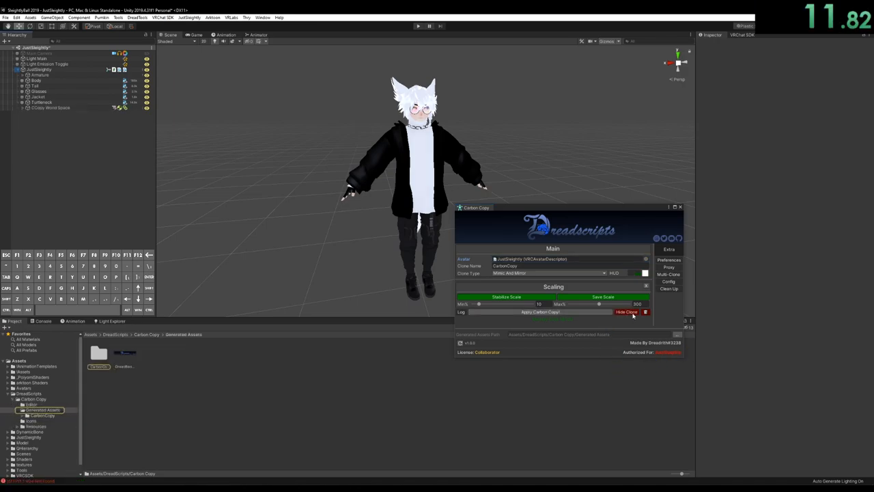